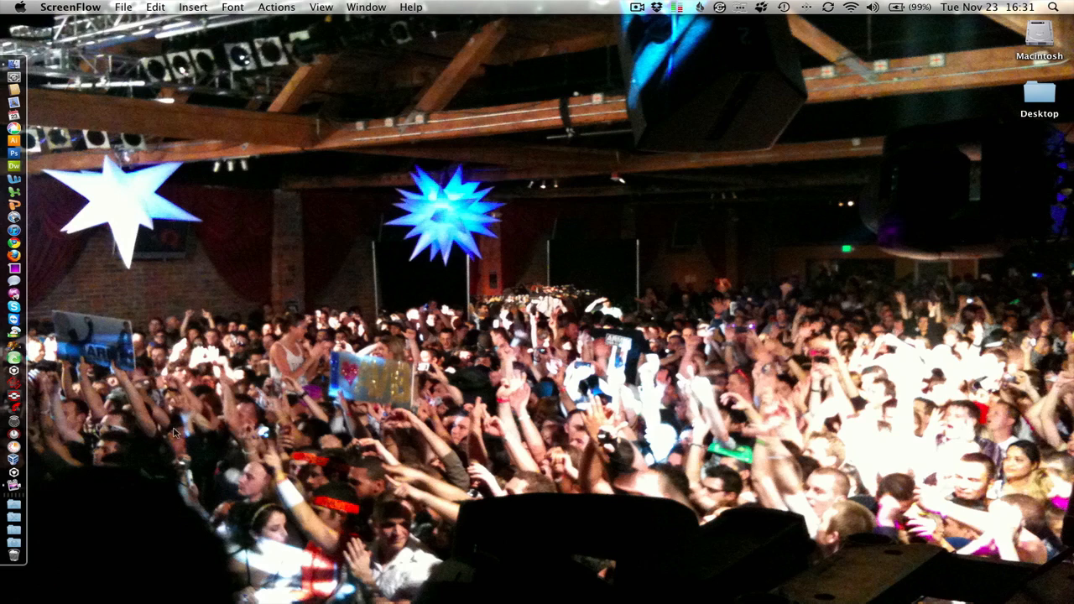
mouse_move(83, 528)
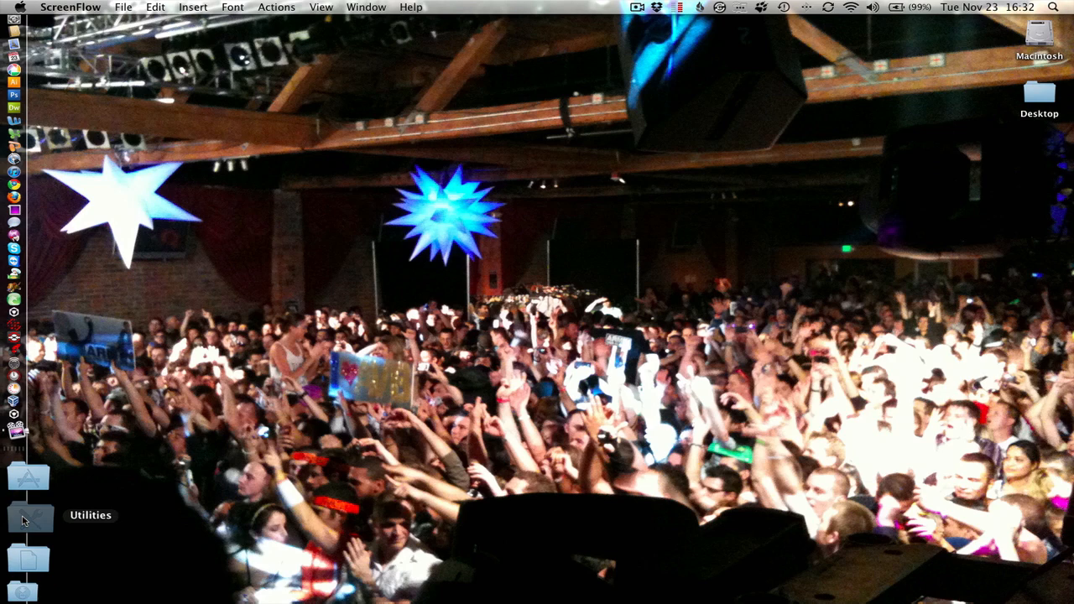
Launch Audio MIDI Setup from the Dock's Utilities stack
click(30, 514)
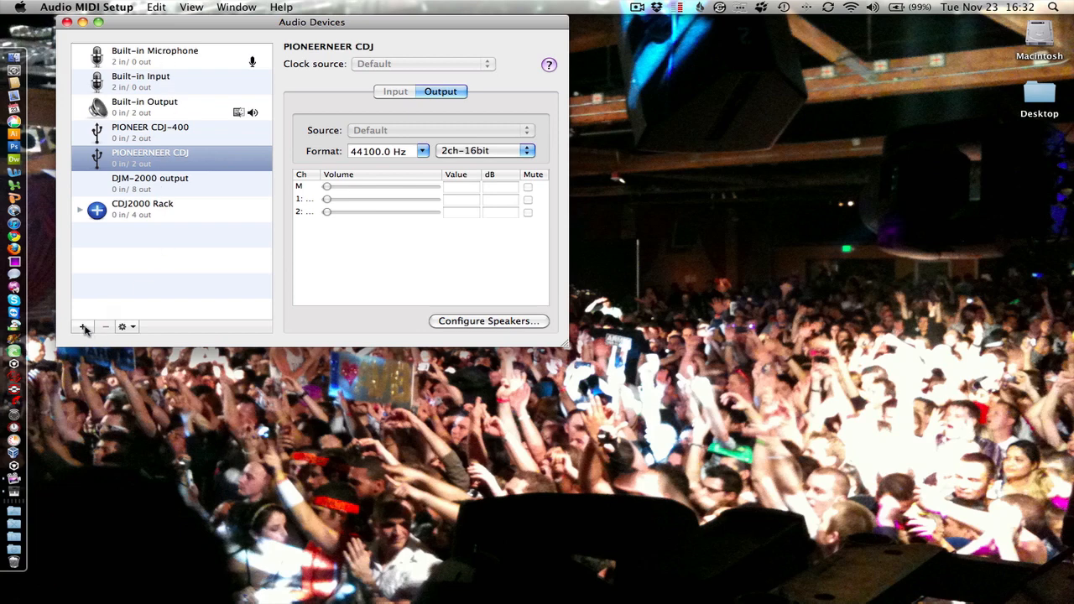
Add a new aggregate device and name it CDJ400 Rack
click(84, 325)
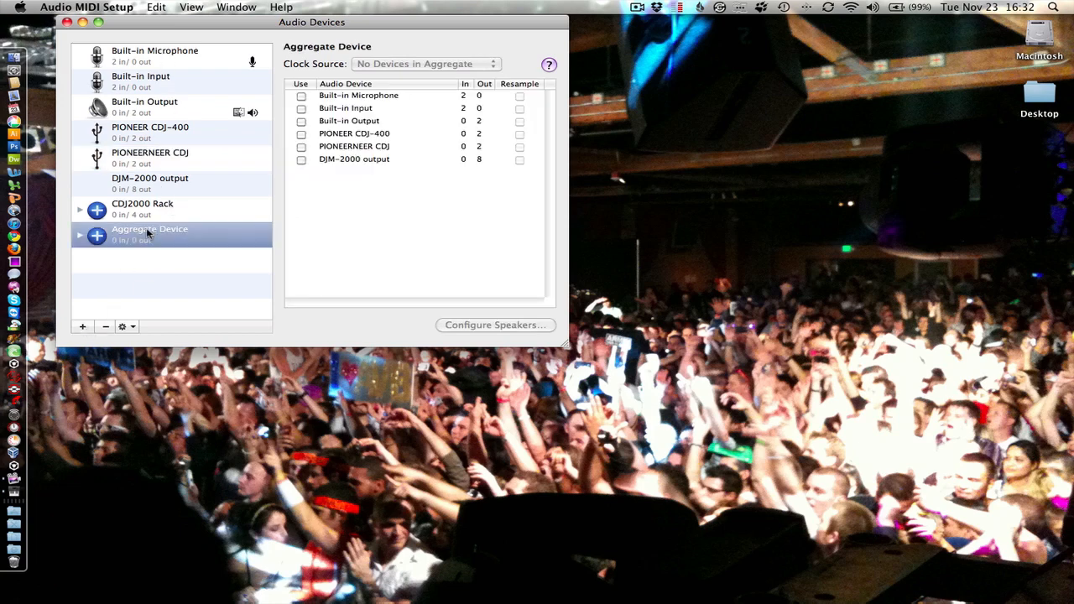
double_click(154, 228)
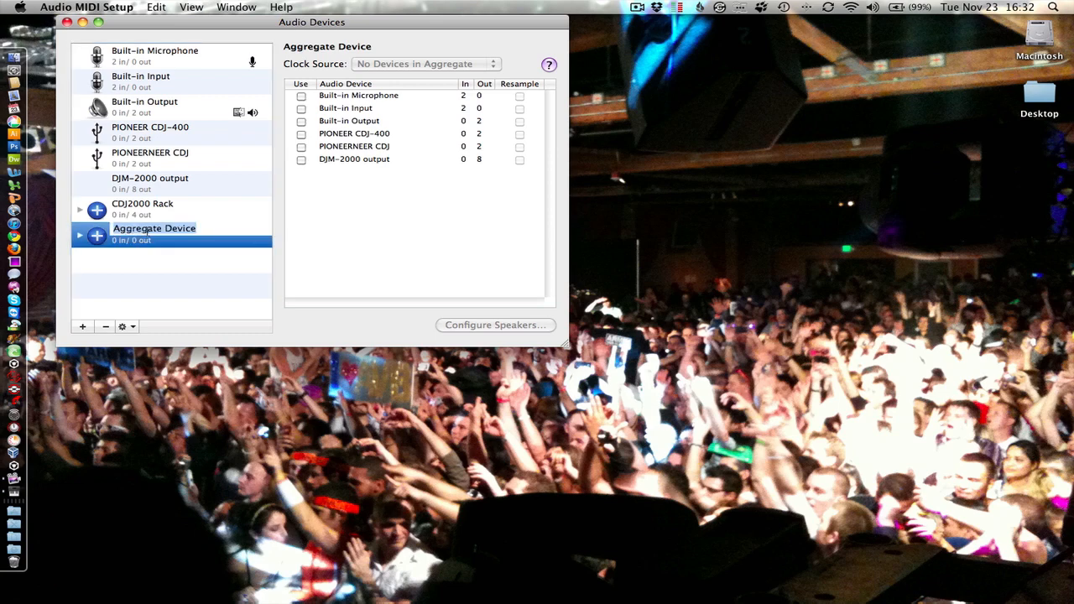
text(CDJ400 Rack)
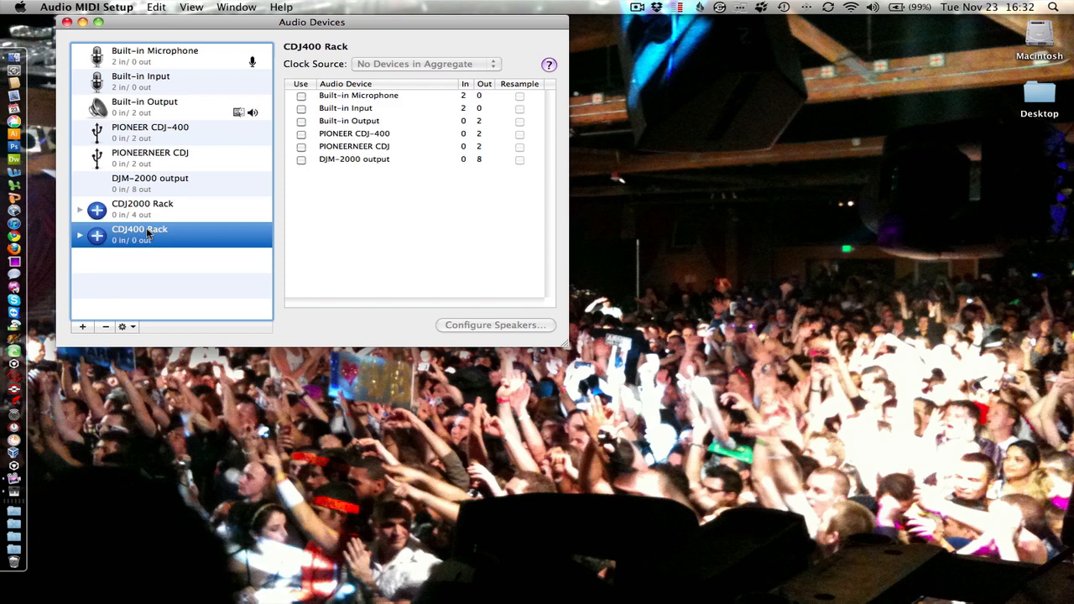
Combine PIONEER CDJ-400 and PIONEERNEER CDJ in CDJ400 Rack, clocked from the CDJ-400
click(302, 94)
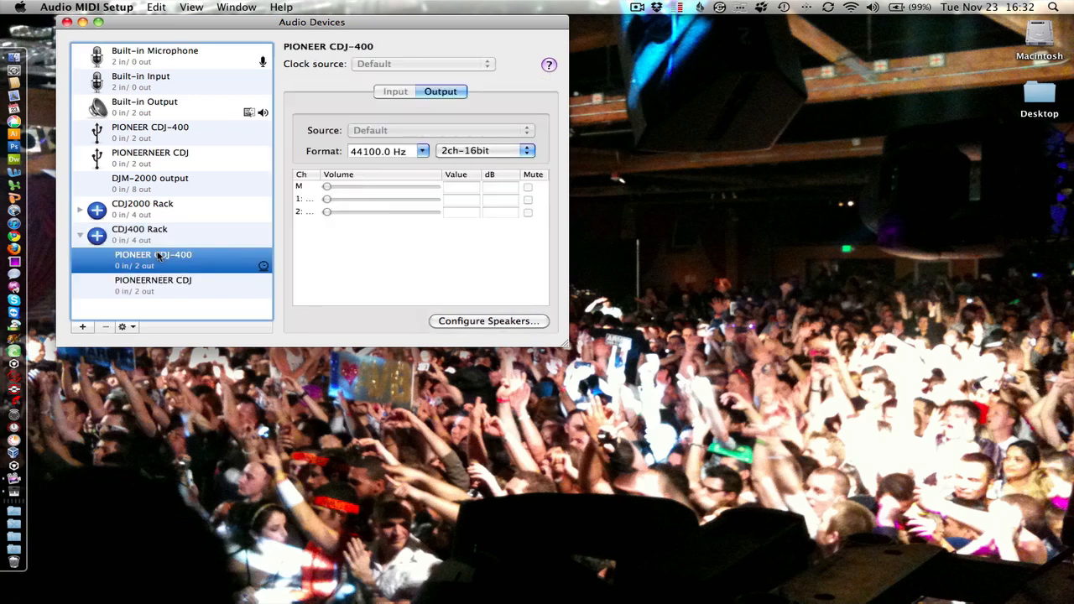
click(152, 285)
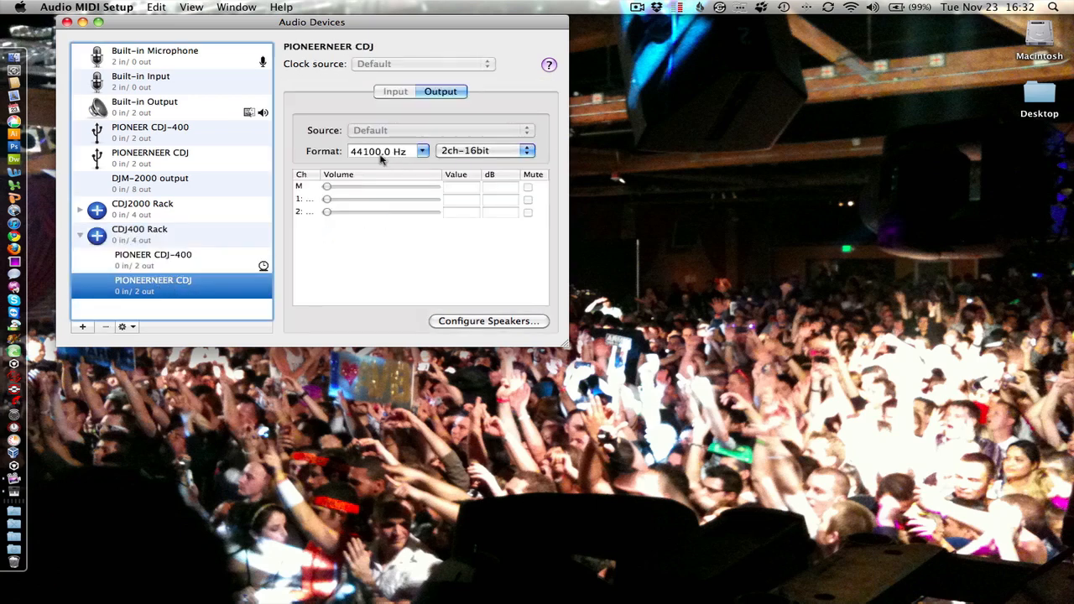
click(153, 255)
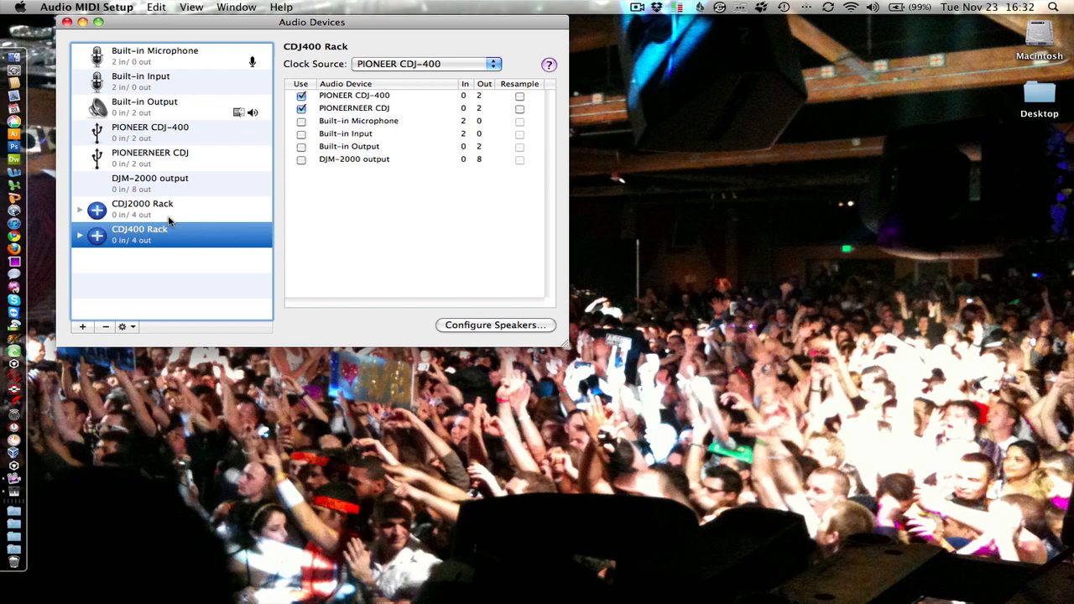
click(88, 7)
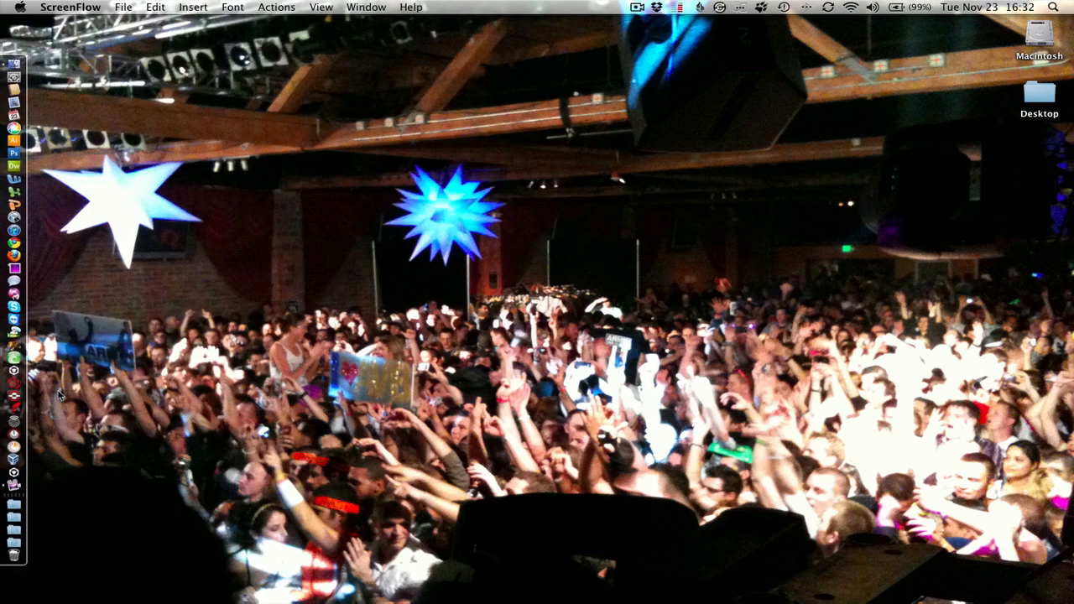
mouse_move(503, 355)
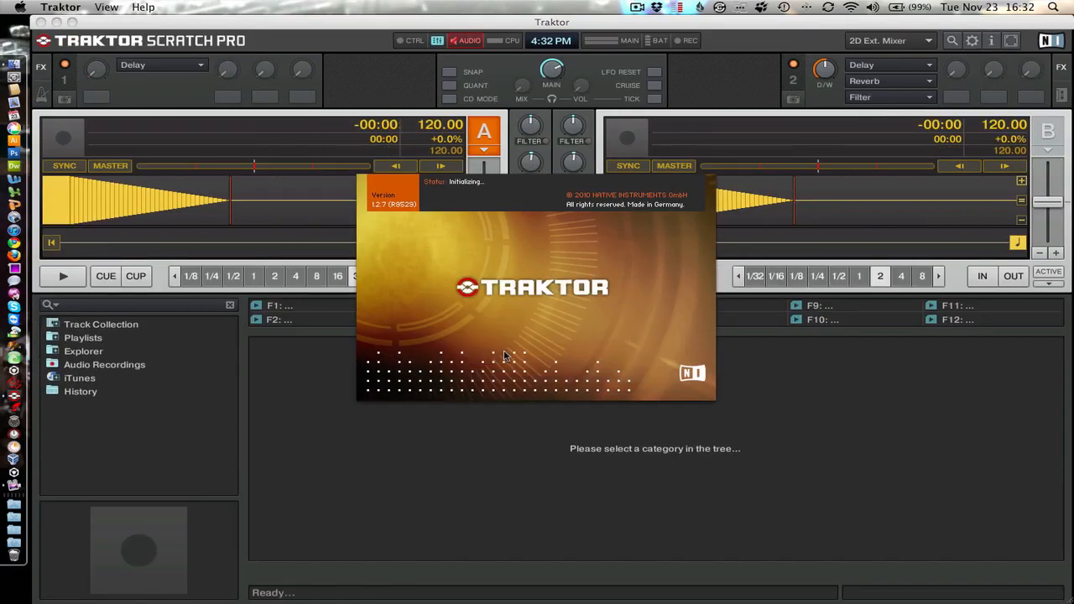
mouse_move(378, 216)
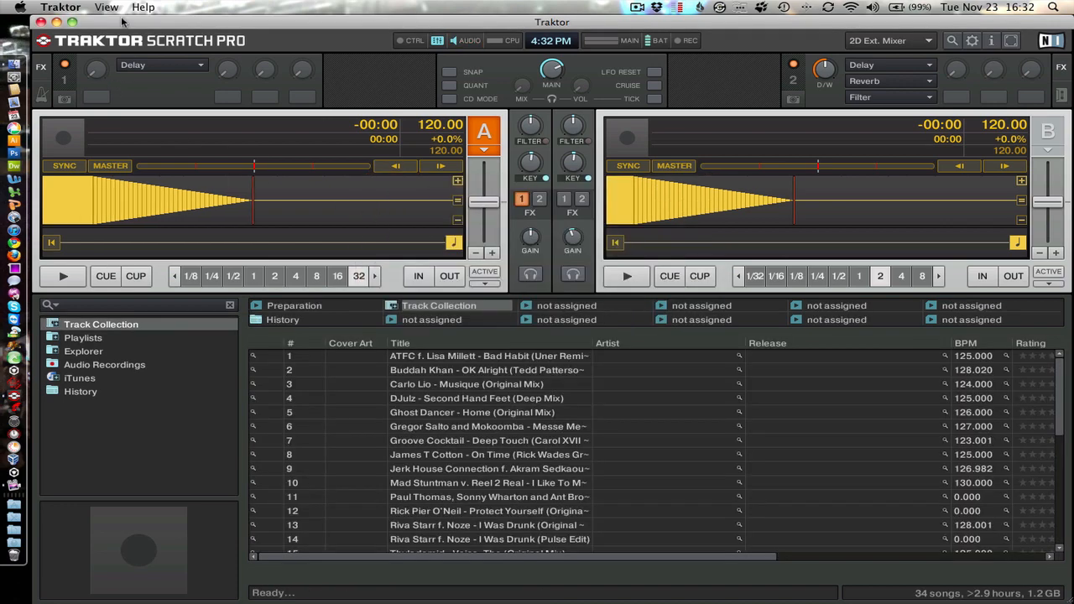
Bring up the Traktor application menu from the menu bar
click(60, 7)
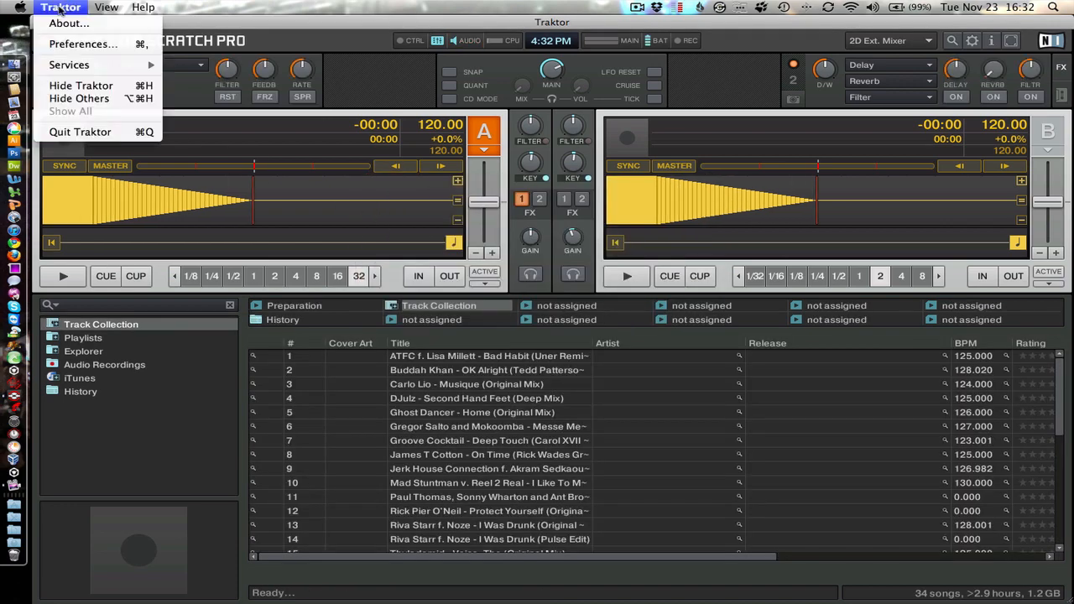
In Preferences > Audio Setup, choose CDJ400 Rack (CoreAudio) as the audio device
click(83, 44)
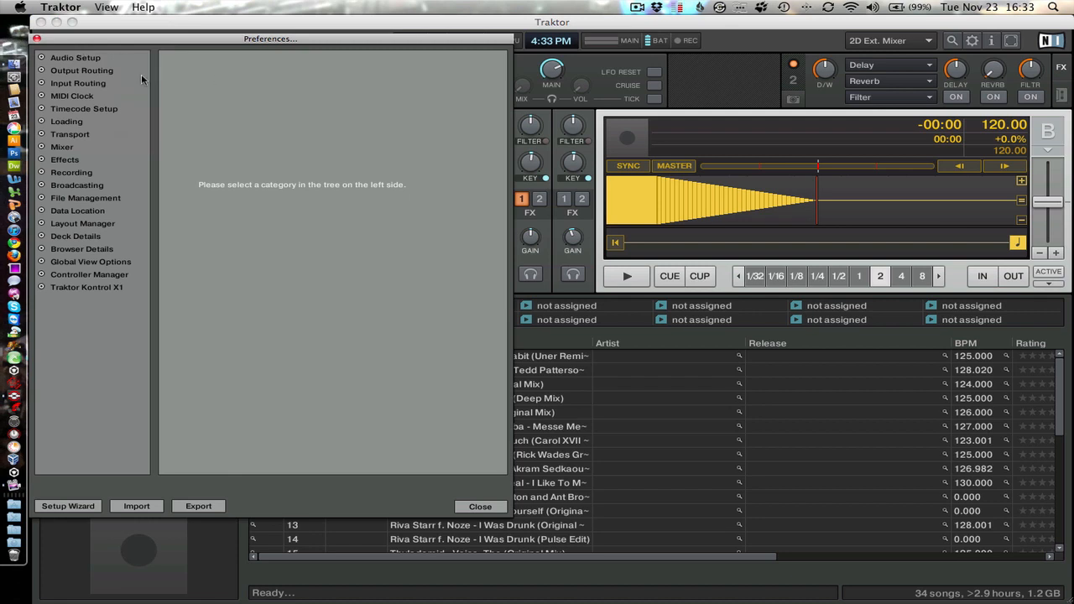
click(74, 57)
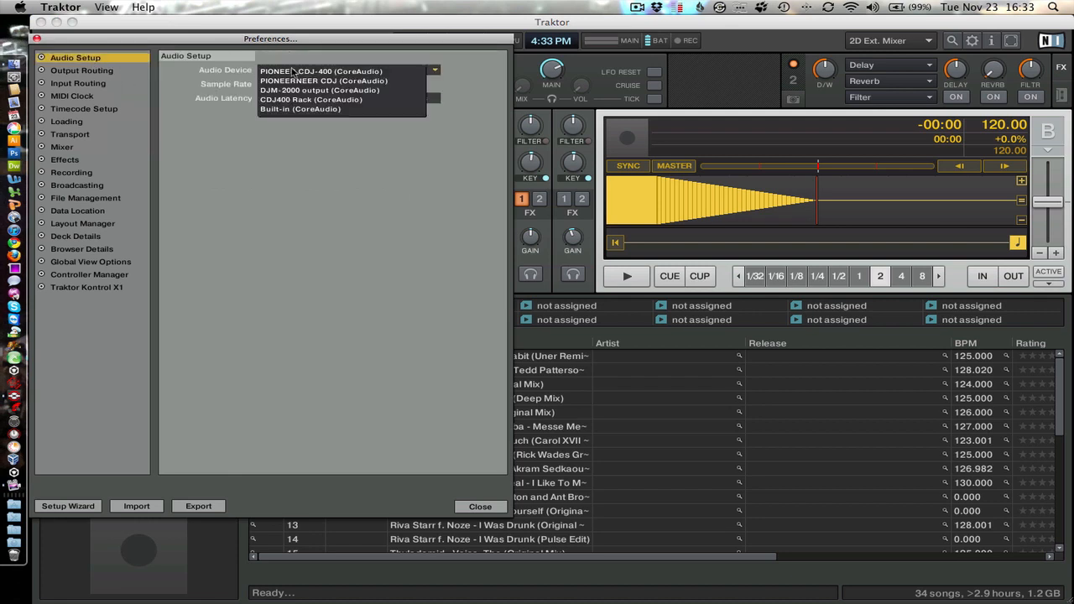
click(311, 99)
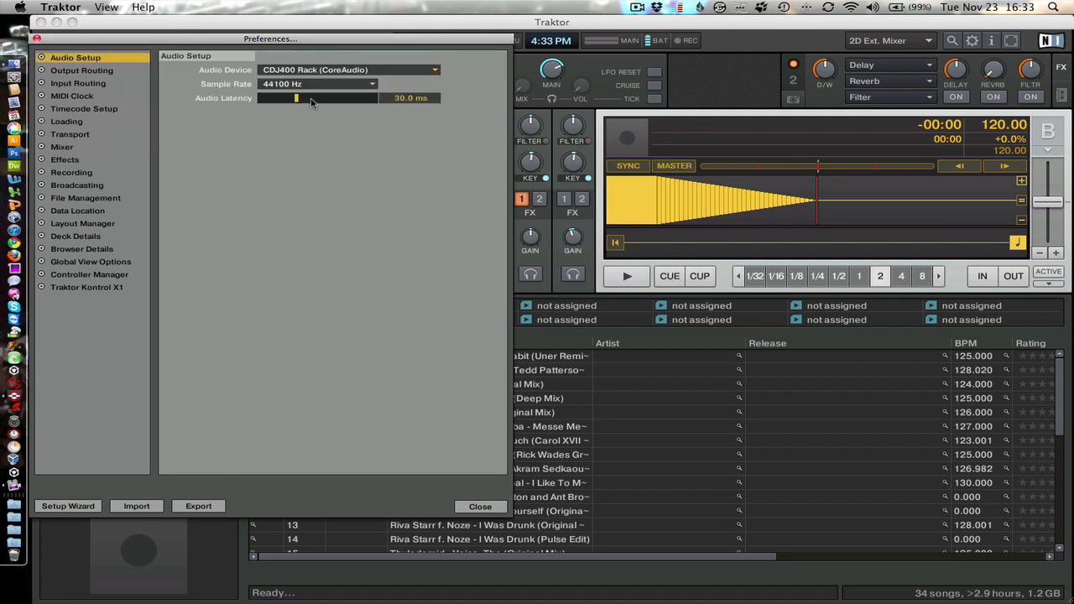
click(81, 70)
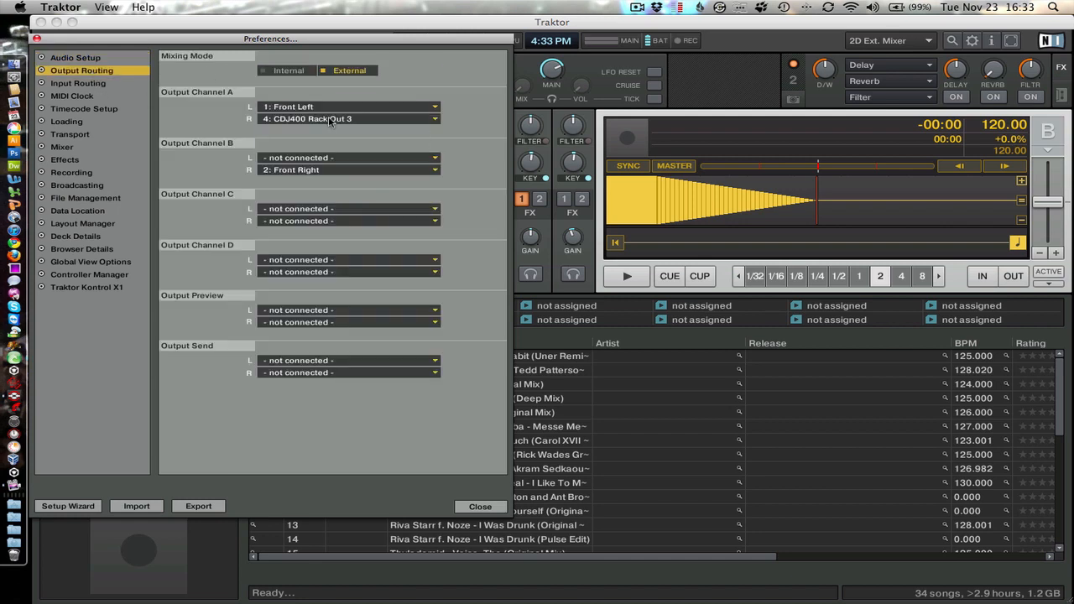
Route Output Channel B left to CDJ400 Rack Out 2 and right to Out 3
click(349, 117)
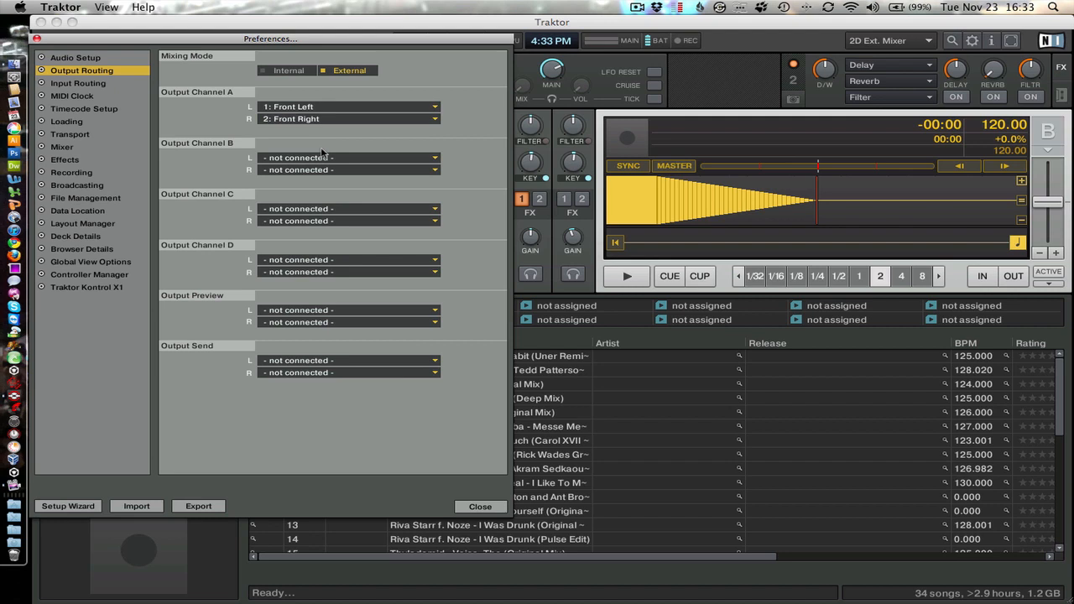
click(349, 158)
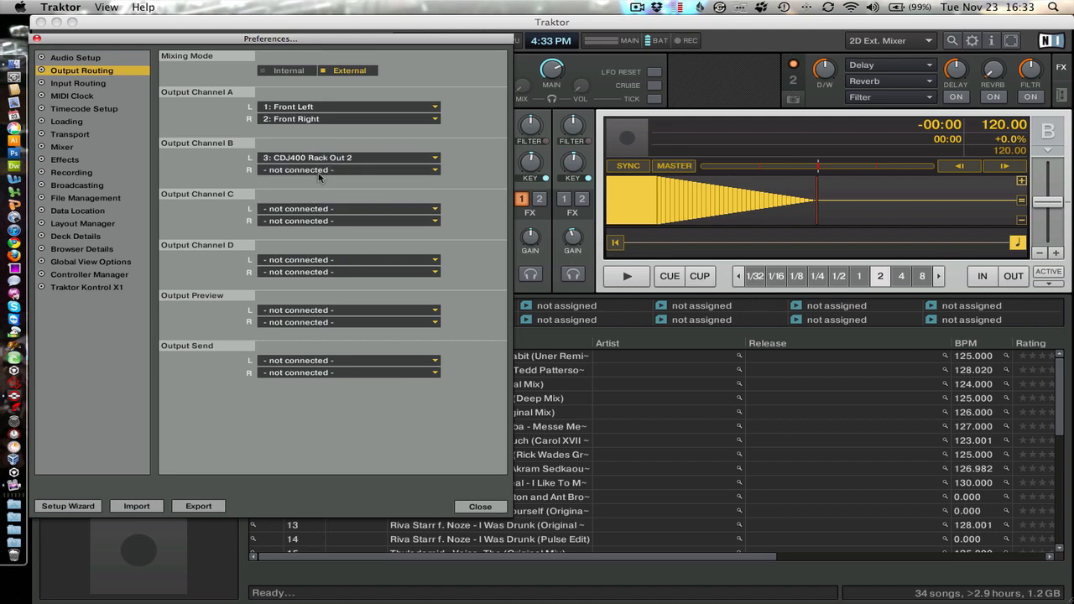
click(349, 169)
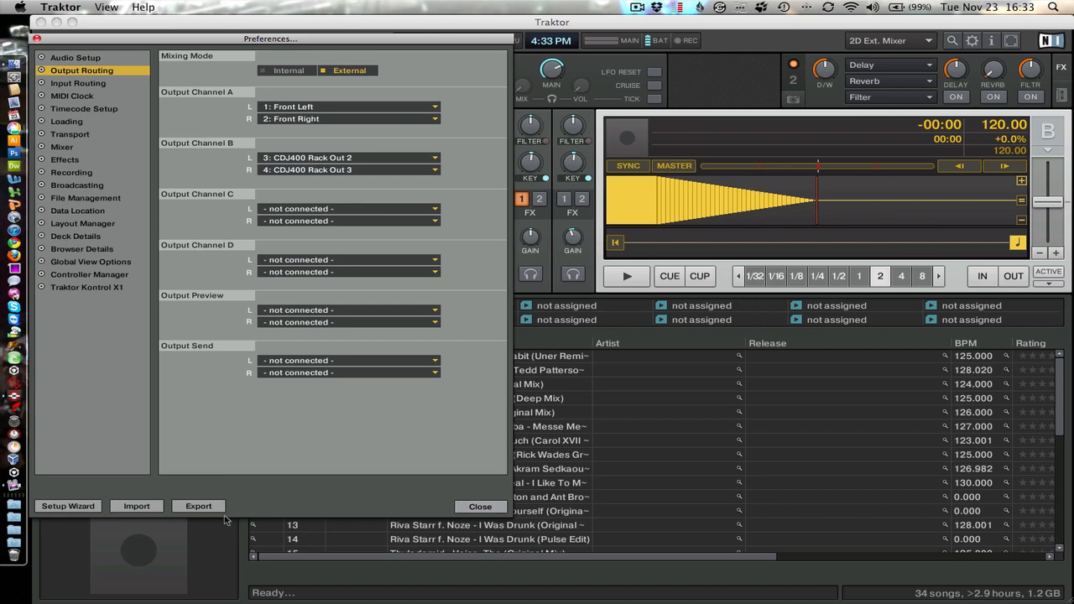
mouse_move(67, 507)
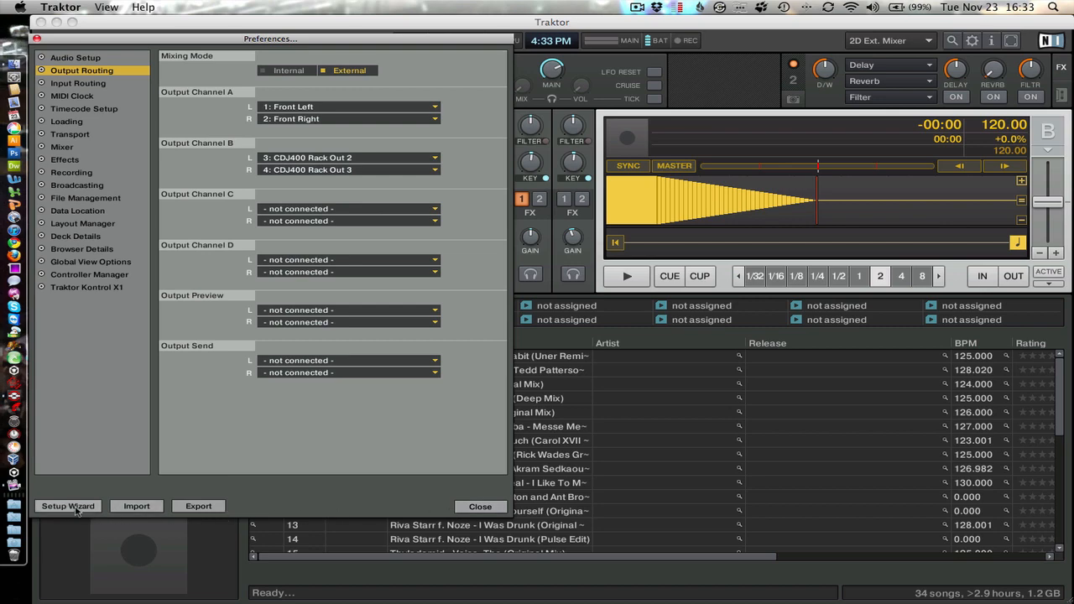
Start the Setup Wizard and answer Yes to using a USB/FireWire controller
click(67, 507)
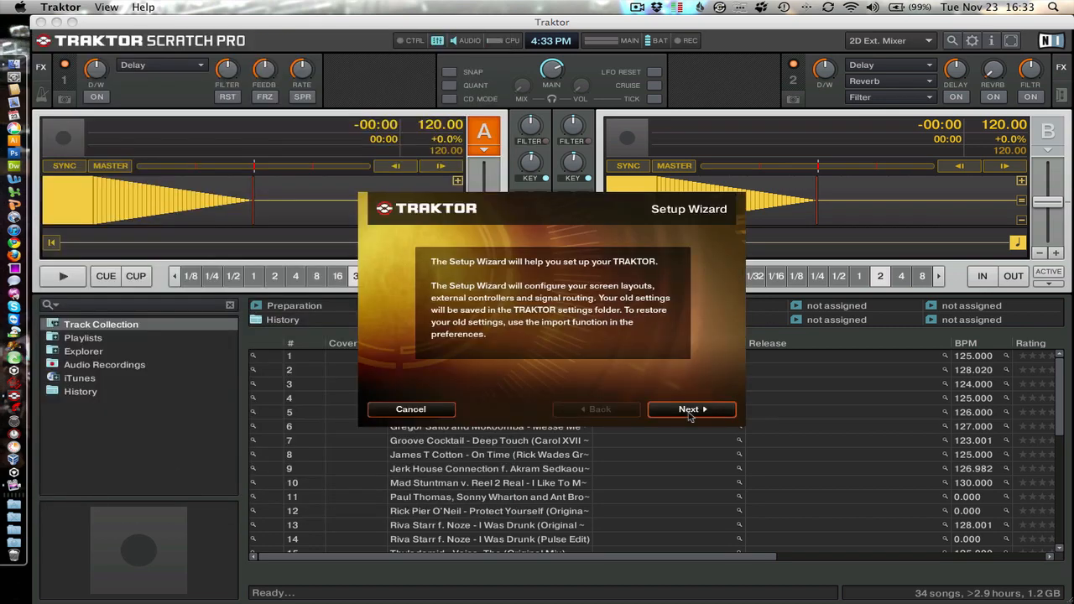
click(692, 410)
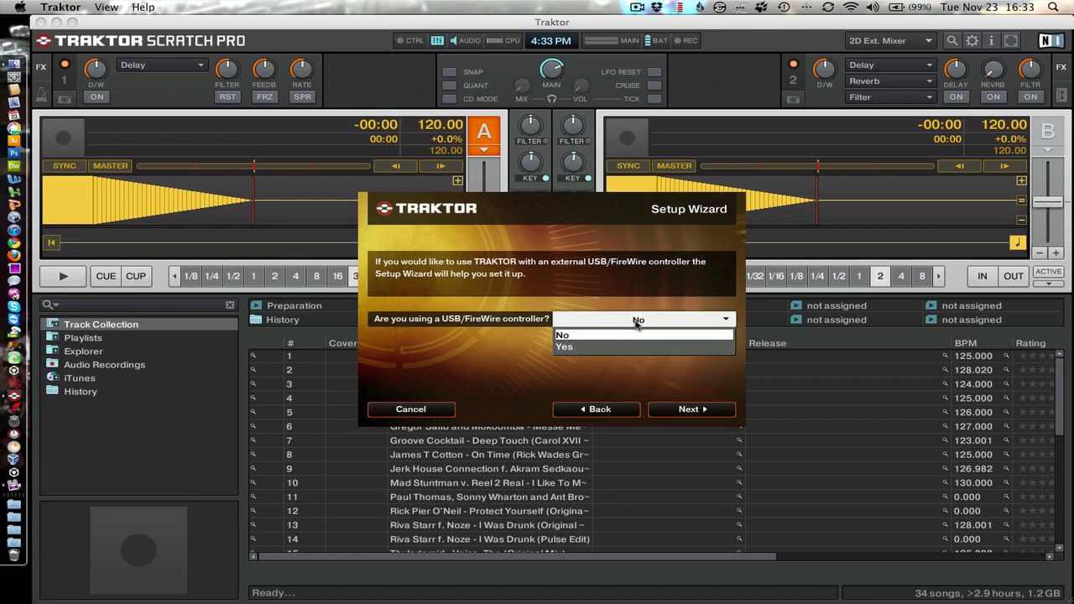
click(564, 345)
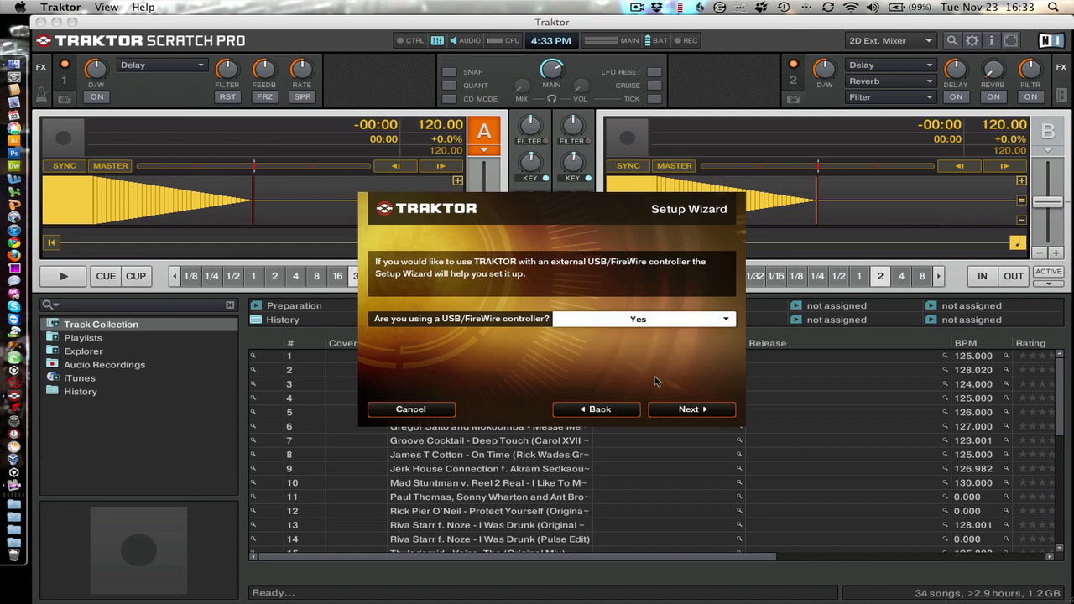
click(688, 410)
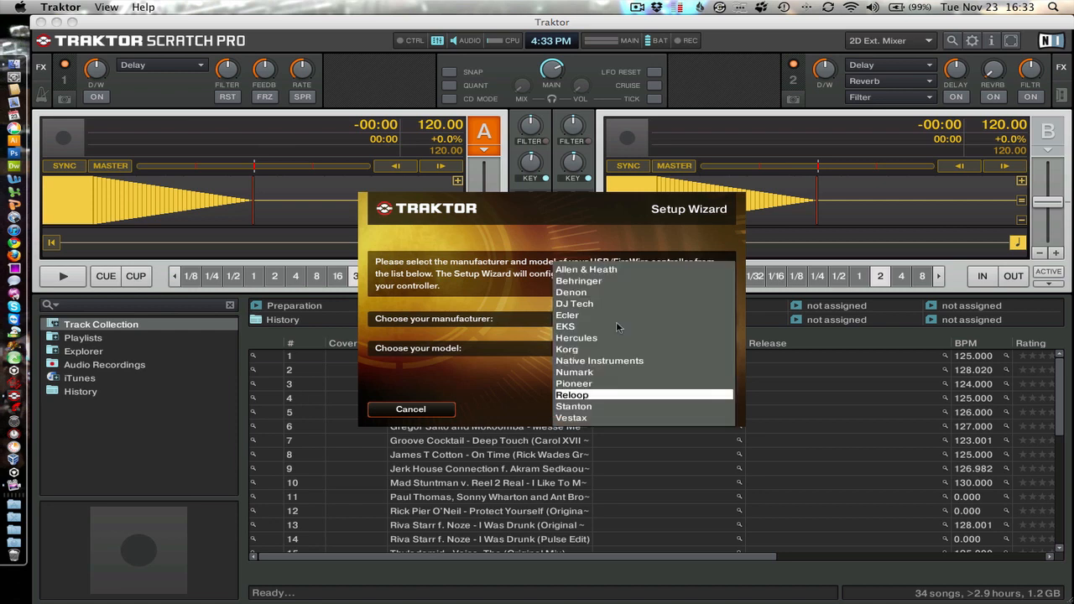
Choose Pioneer CDJ 400 as the controller and keep timecode vinyl as the control medium
click(574, 383)
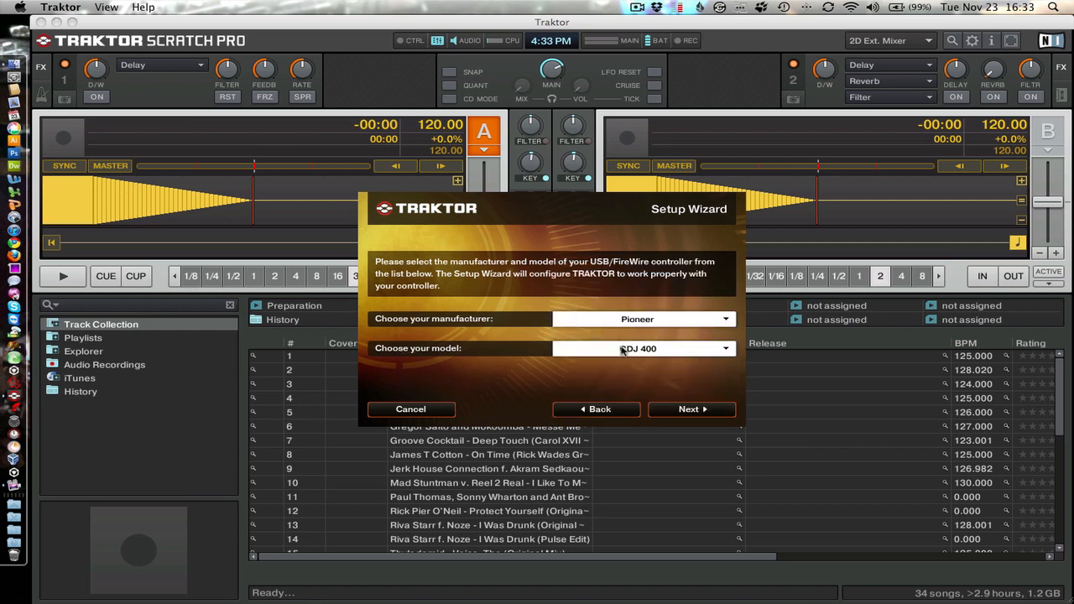
click(641, 347)
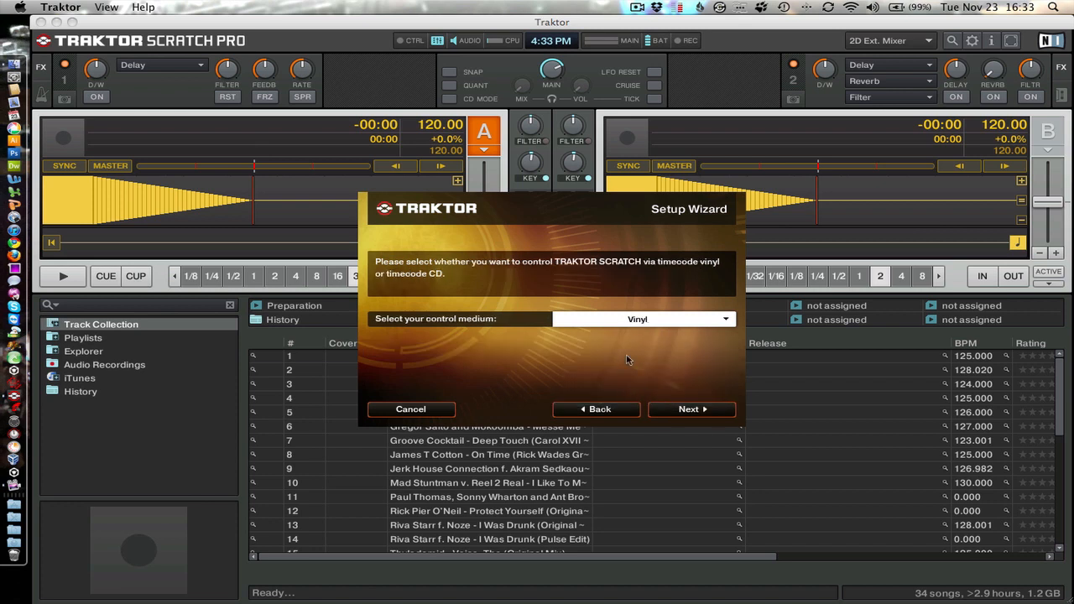
click(641, 319)
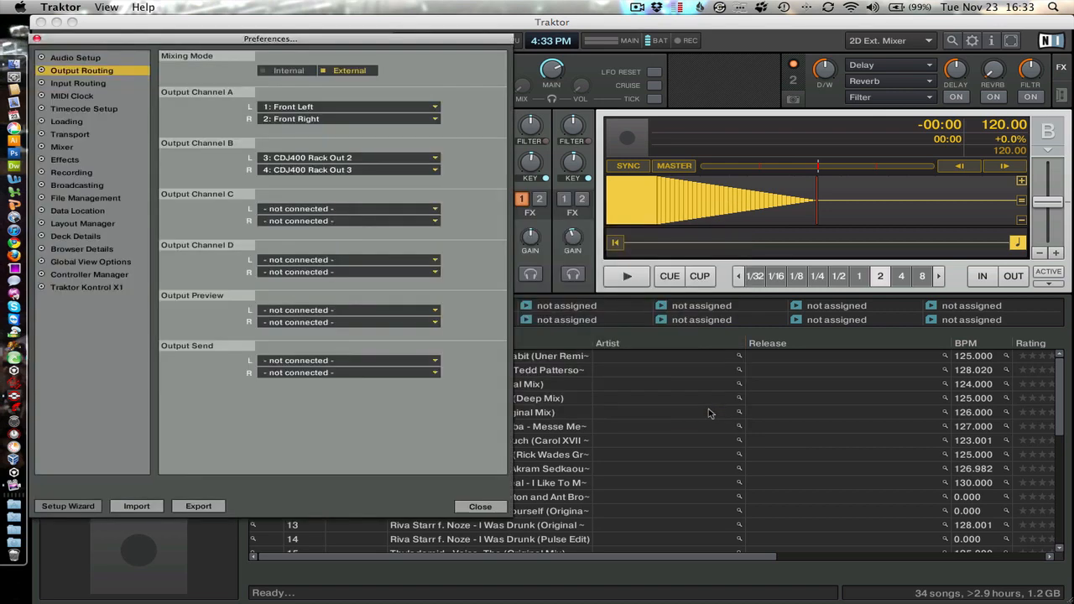
Reselect CDJ400 Rack as the audio device, confirm Channel B routing, and close Preferences
click(75, 57)
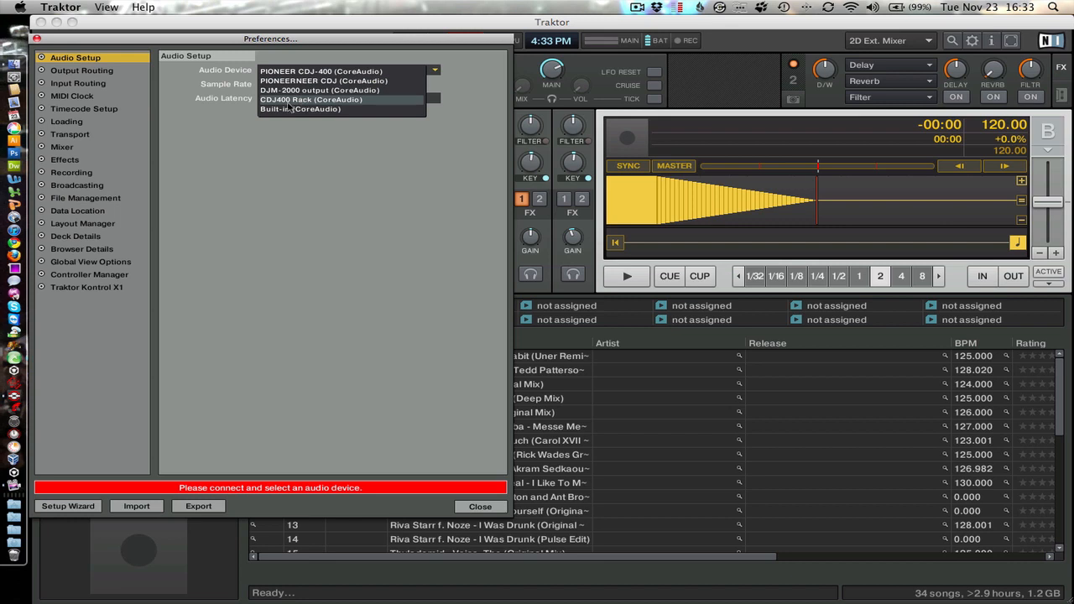
click(81, 71)
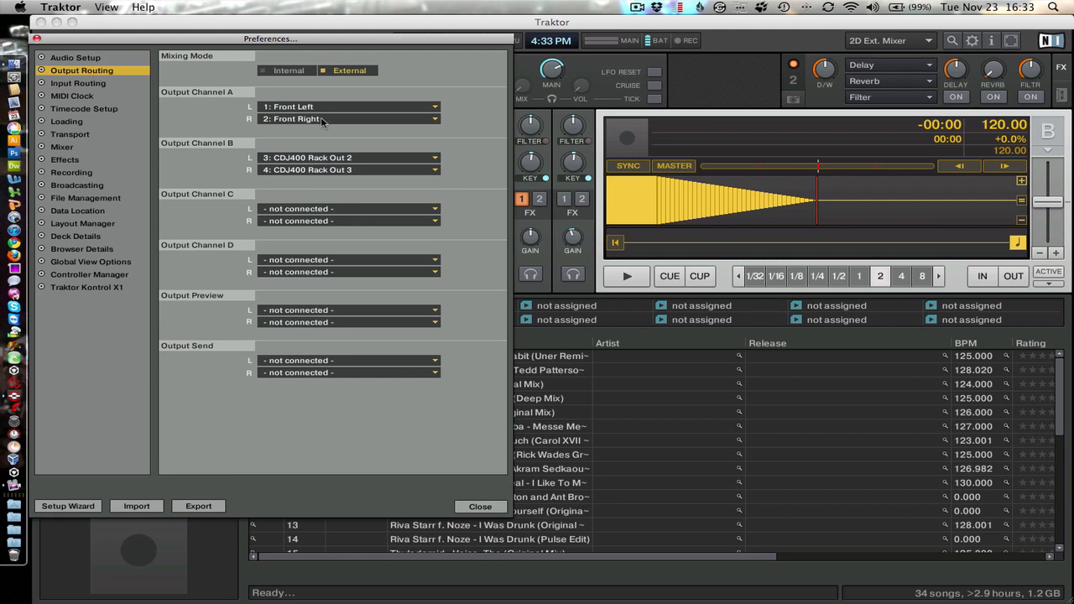
click(480, 507)
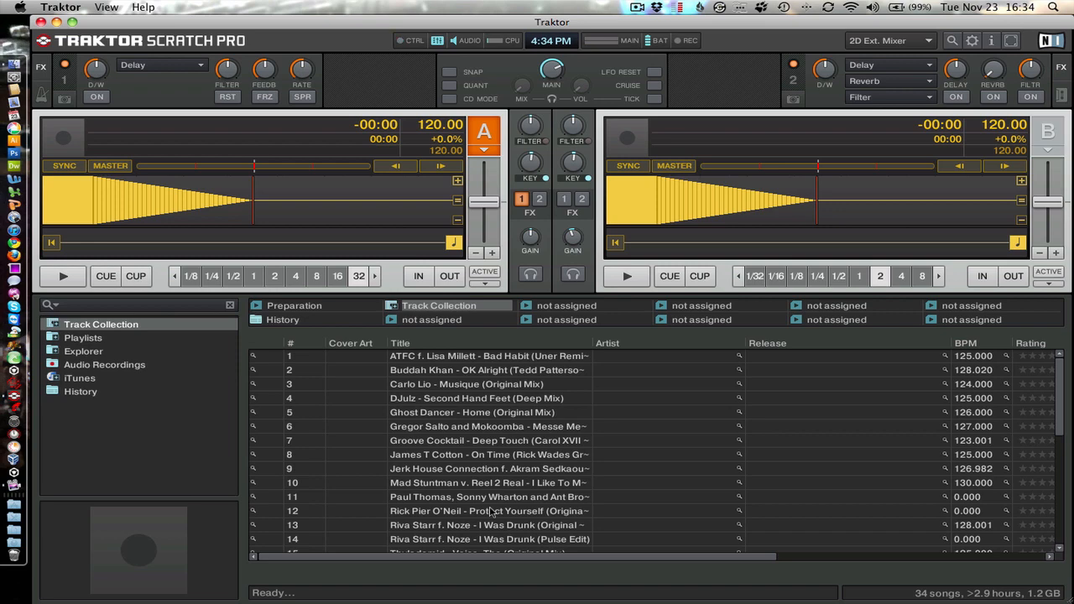
Select track 14, then the first track, Bad Habit (Uner Remix), in the collection
click(490, 539)
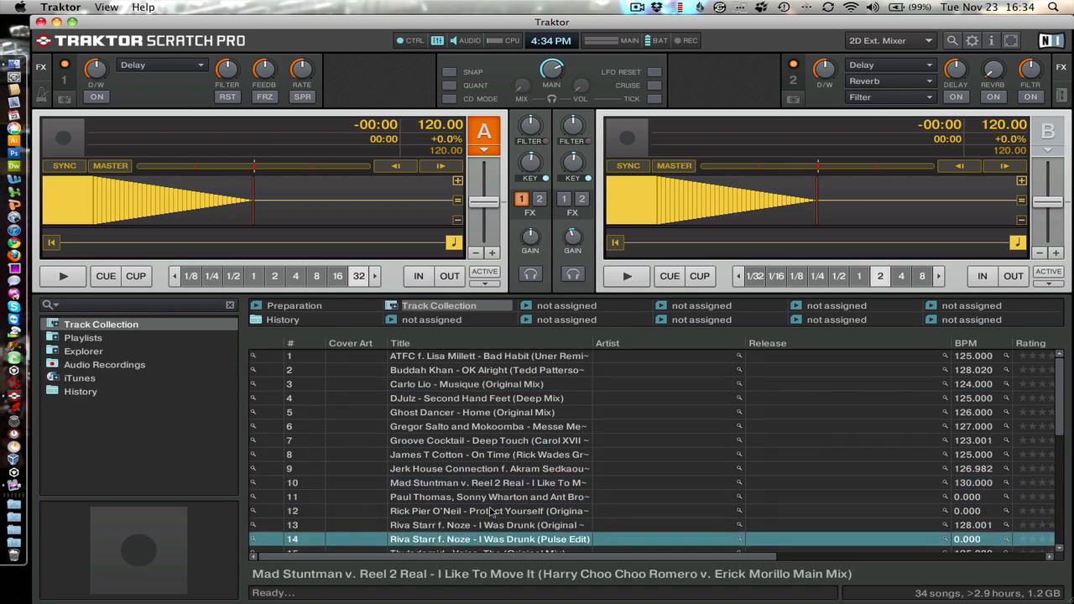
click(491, 356)
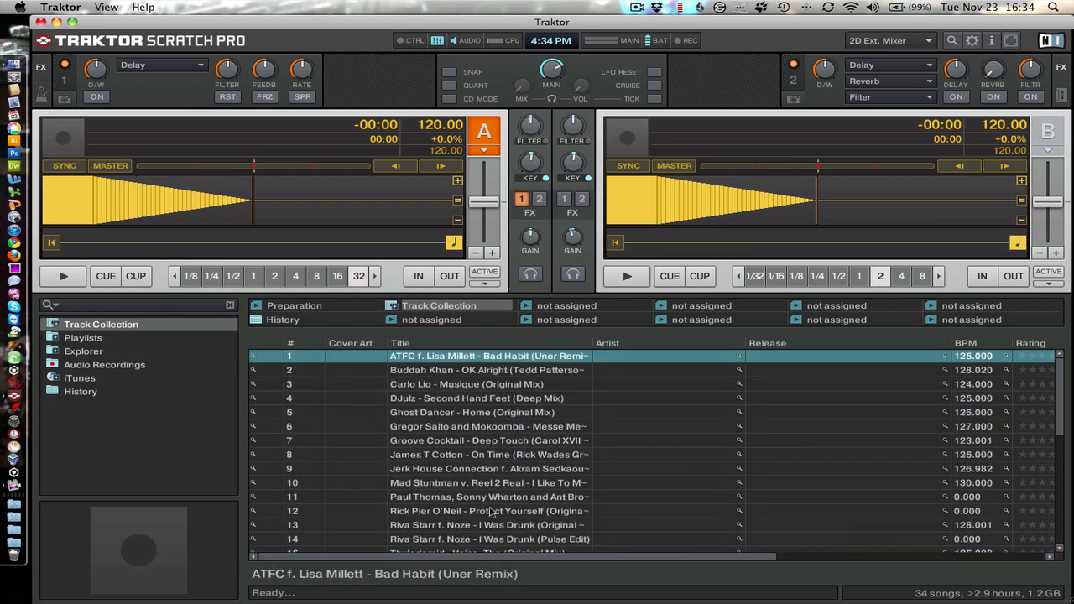